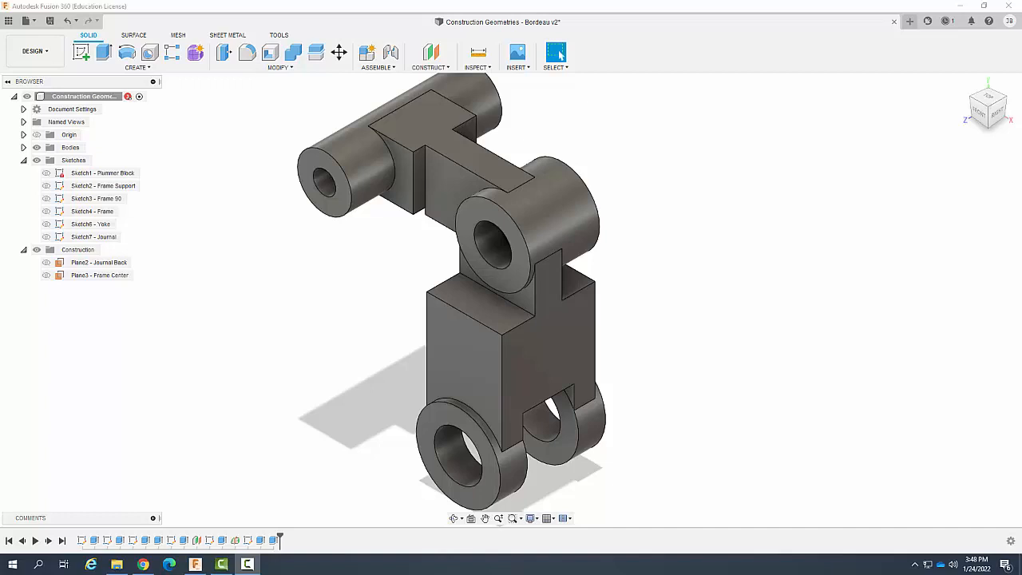
{"action": "mouse_move", "coordinate": [673, 298]}
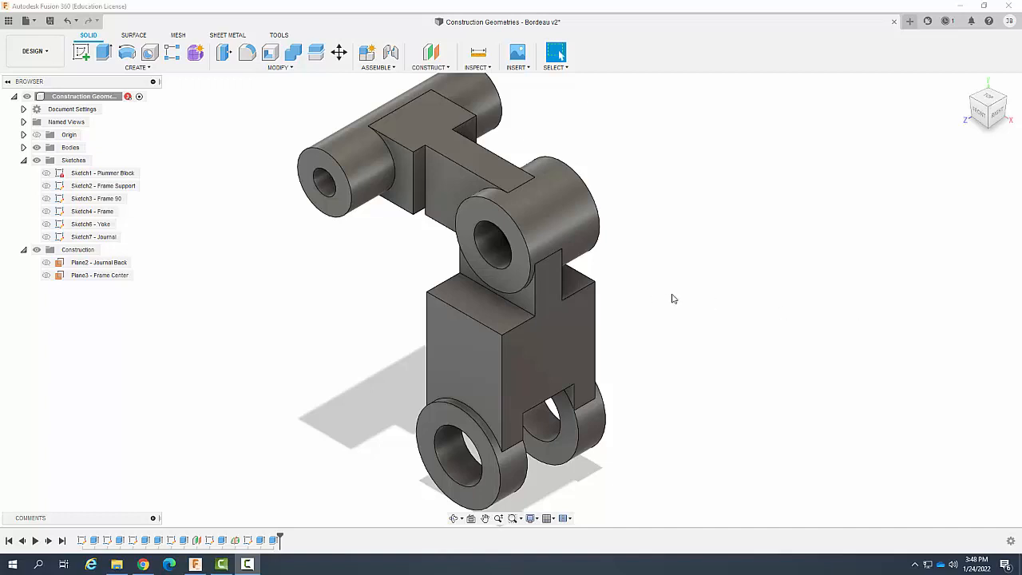
Step: Show the CONSTRUCT menu of plane, axis and point options
{"action": "left_click", "coordinate": [430, 55]}
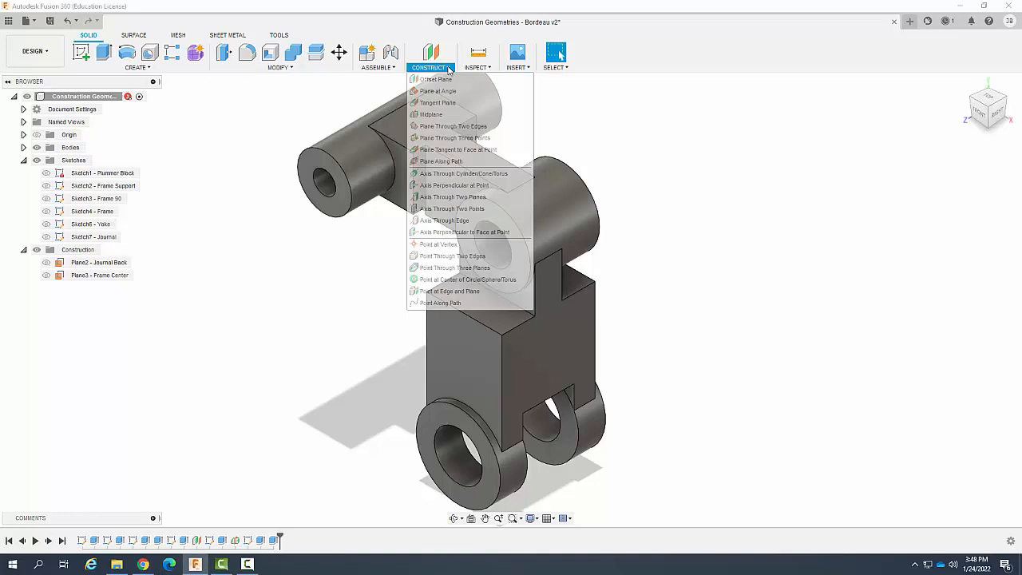
{"action": "mouse_move", "coordinate": [463, 232]}
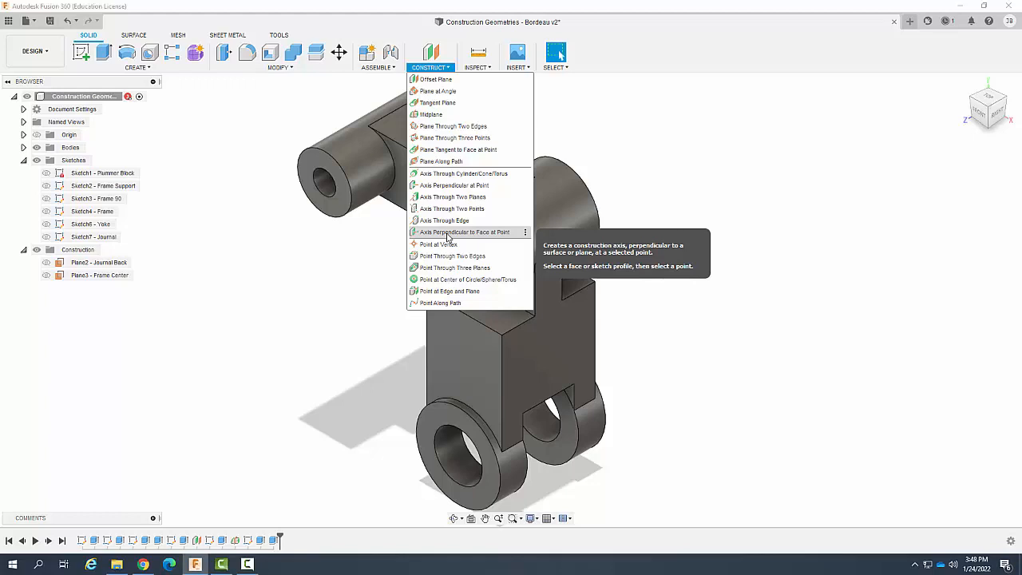
Step: Create Axis Perpendicular to Face at Point through the front face's upper-left vertex
{"action": "left_click", "coordinate": [462, 232]}
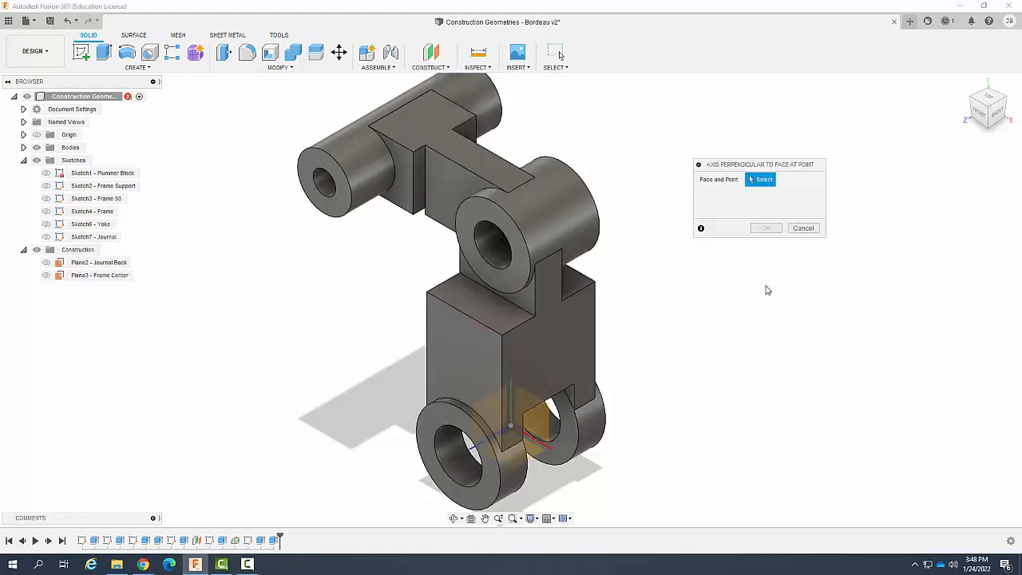
{"action": "mouse_move", "coordinate": [556, 347]}
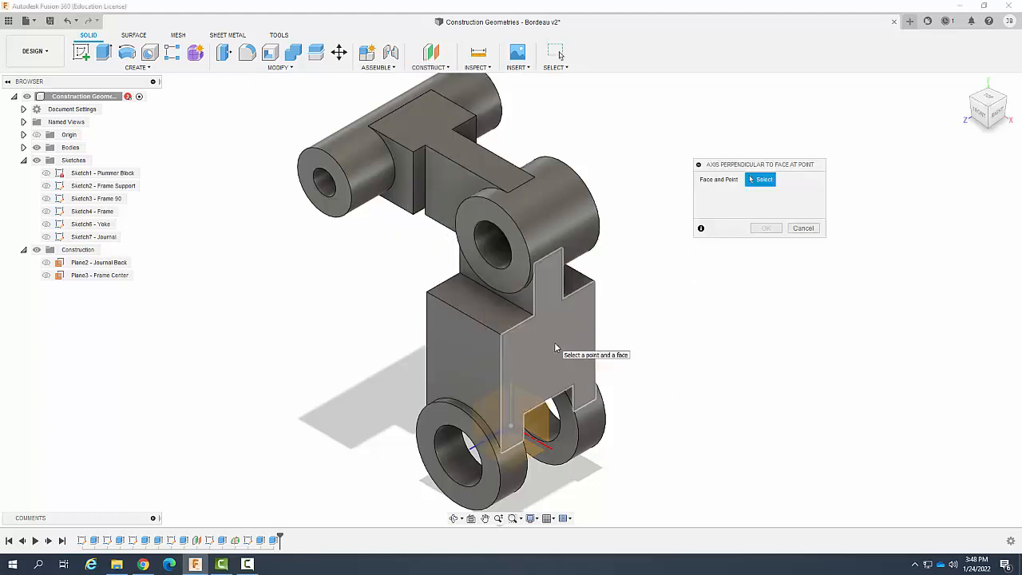
{"action": "left_click", "coordinate": [550, 344]}
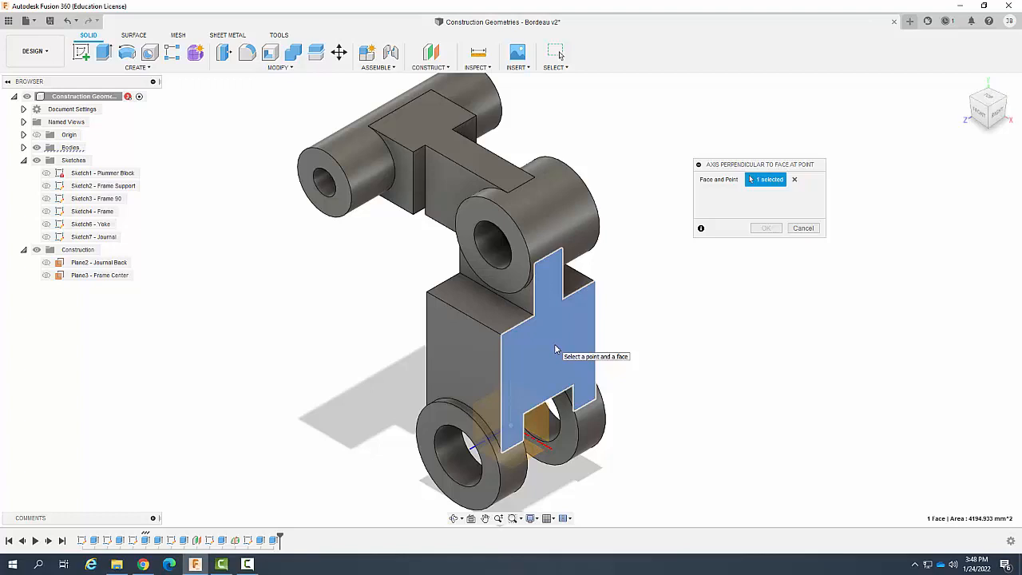
{"action": "mouse_move", "coordinate": [801, 342]}
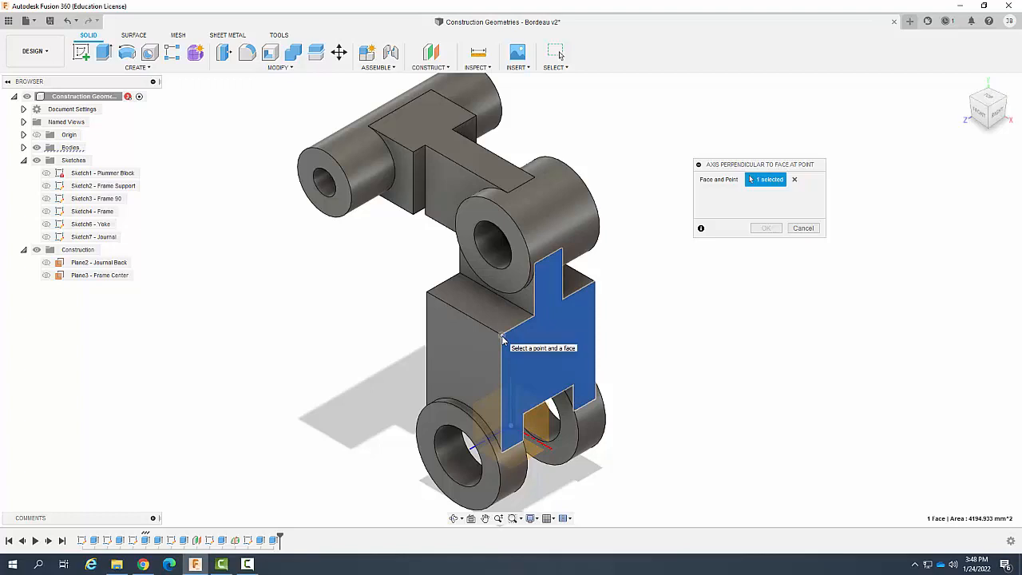
{"action": "left_click", "coordinate": [509, 331]}
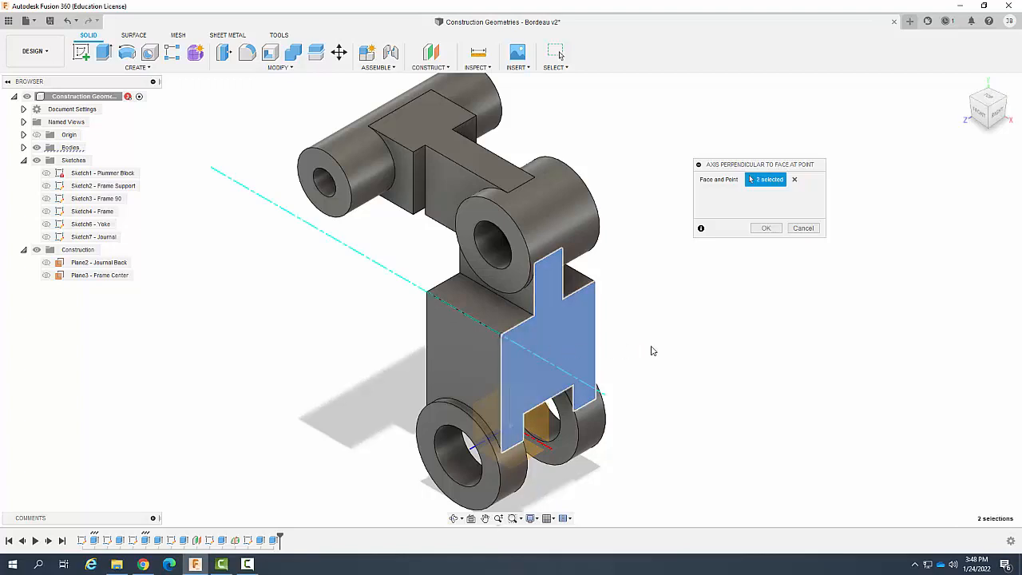
{"action": "mouse_move", "coordinate": [710, 338]}
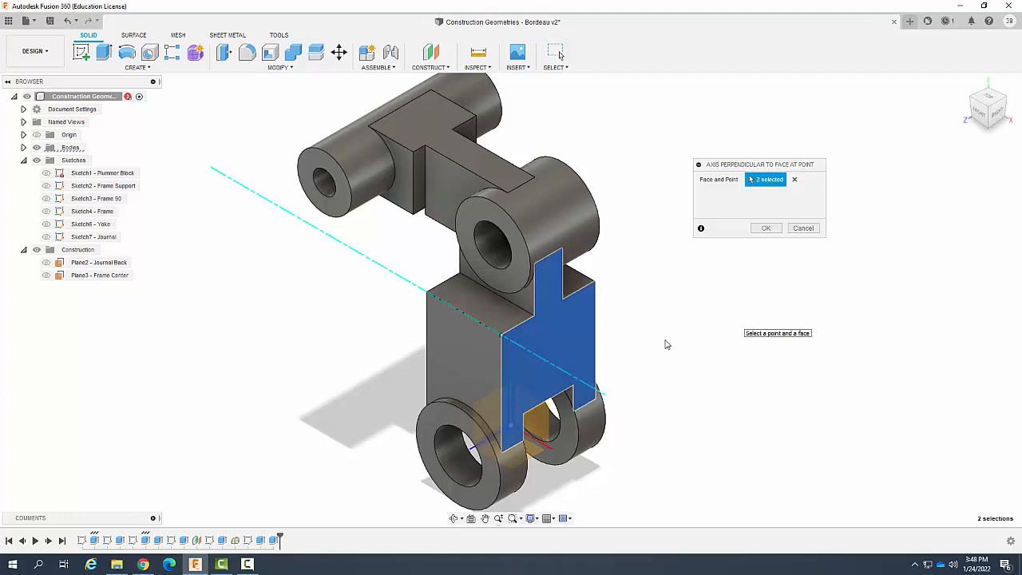
{"action": "mouse_move", "coordinate": [766, 260]}
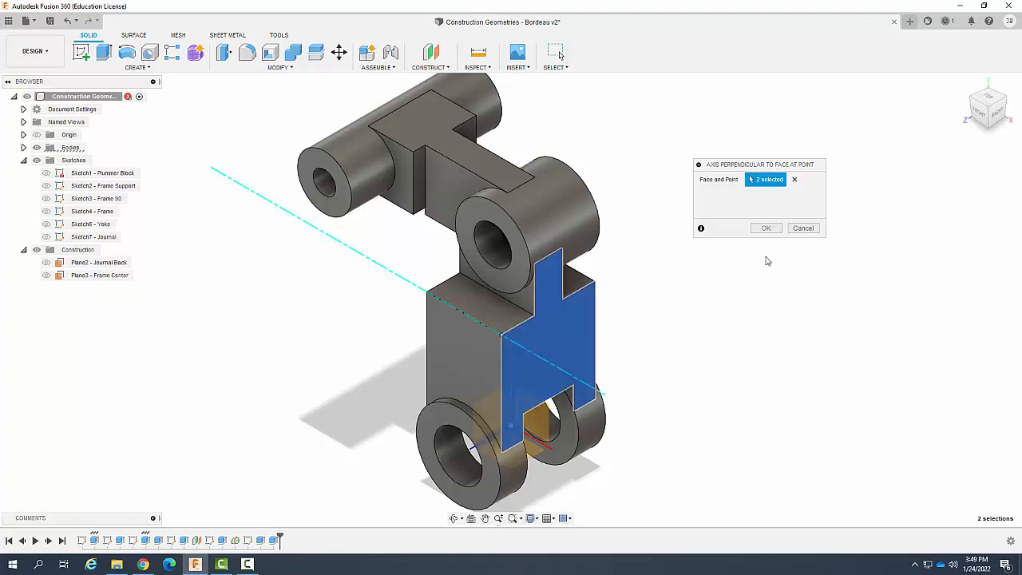
{"action": "left_click", "coordinate": [765, 227]}
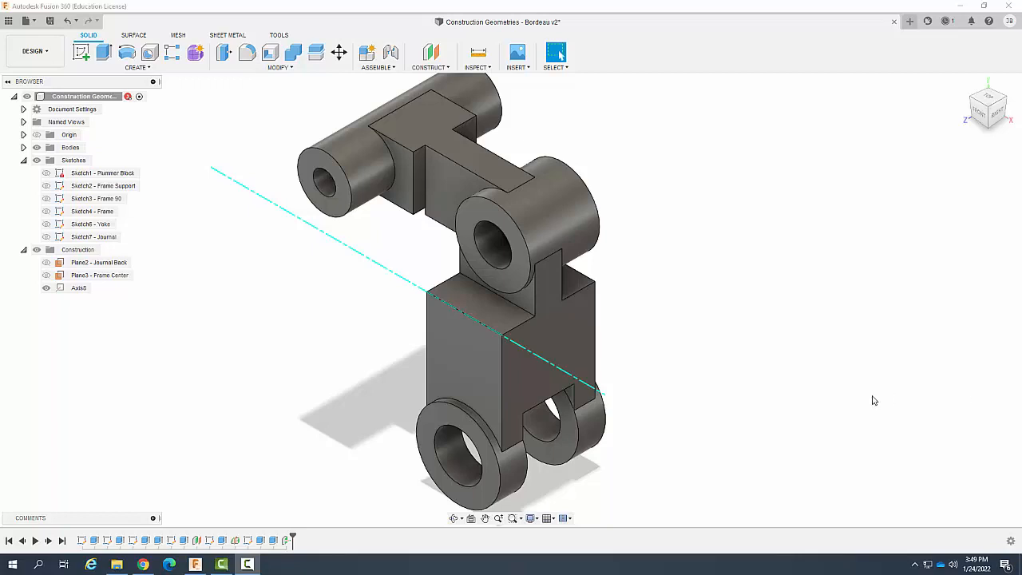
{"action": "mouse_move", "coordinate": [672, 403]}
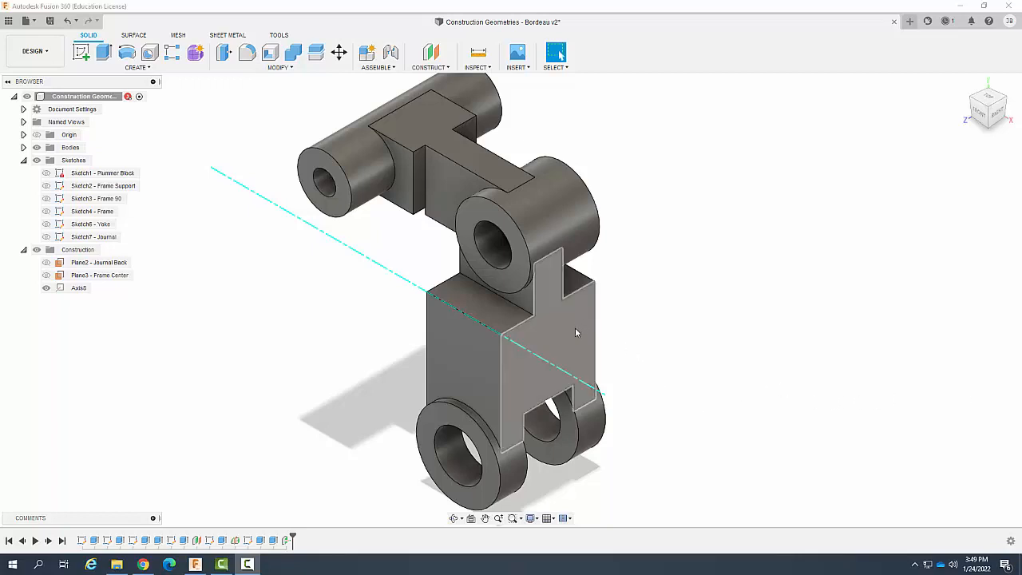
{"action": "mouse_move", "coordinate": [579, 326]}
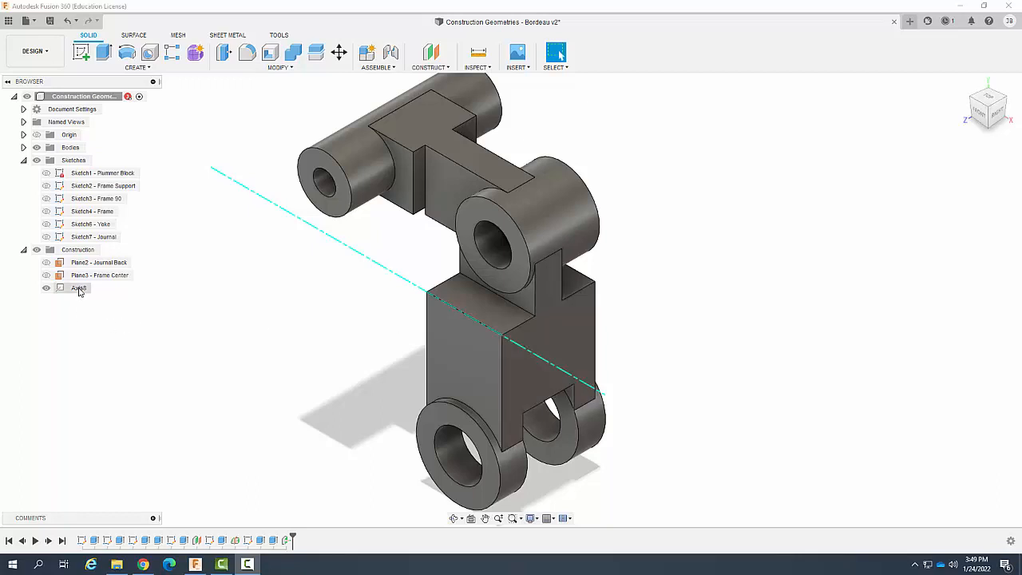
{"action": "left_click", "coordinate": [79, 288]}
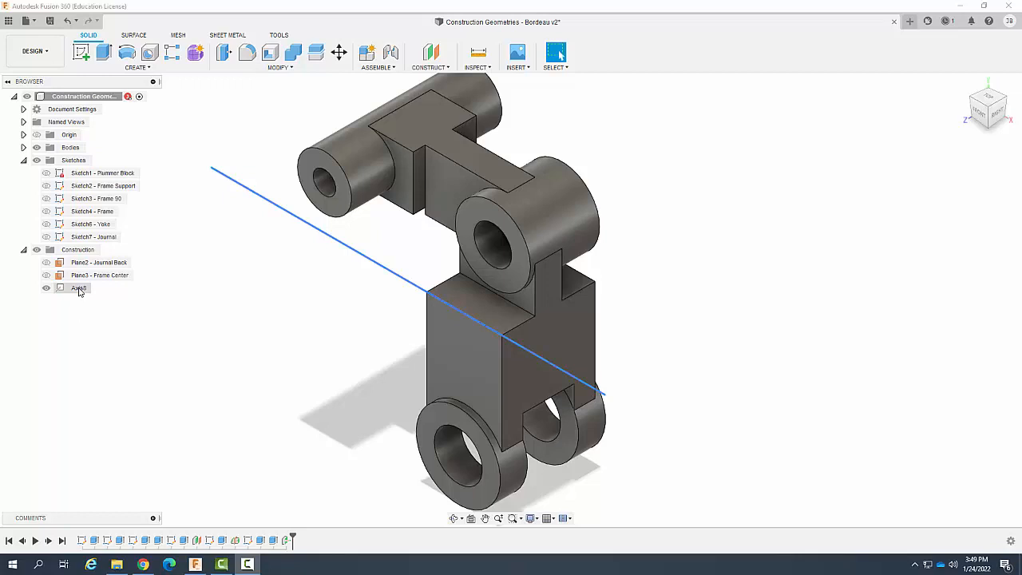
Step: Select Axis8 under Construction in the browser to highlight it on the bracket
{"action": "left_click", "coordinate": [79, 287]}
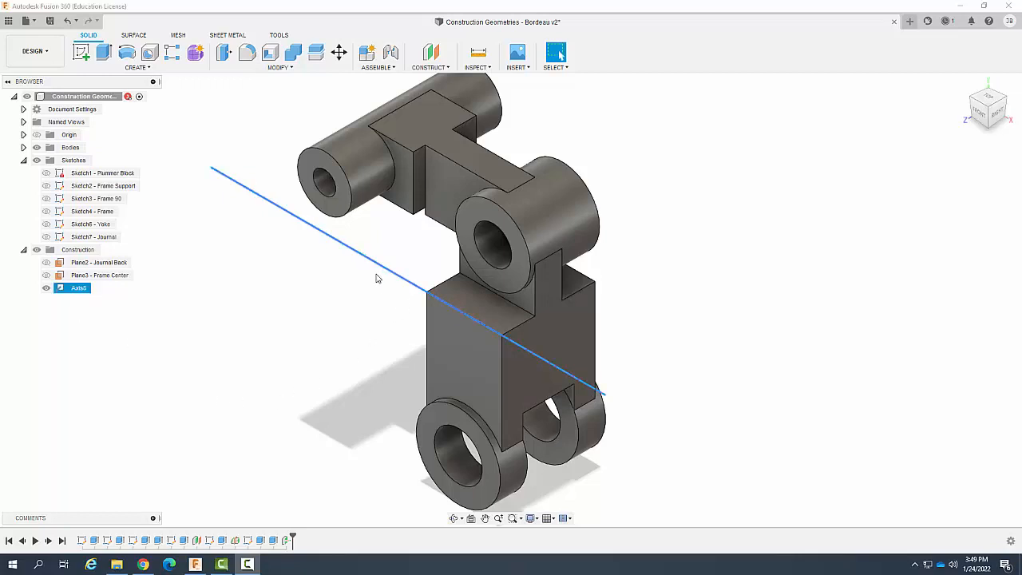